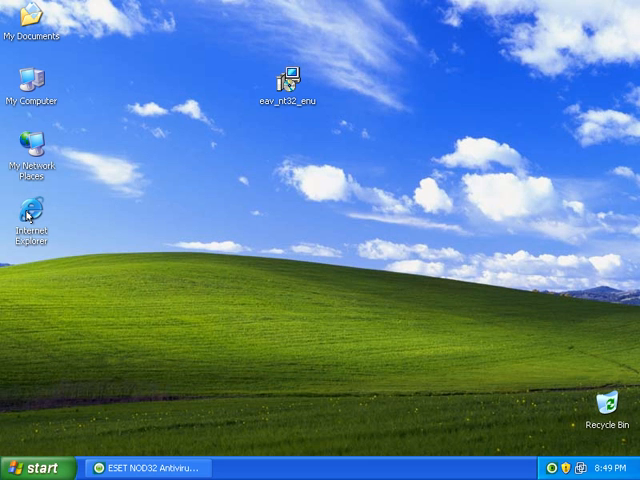
click(30, 217)
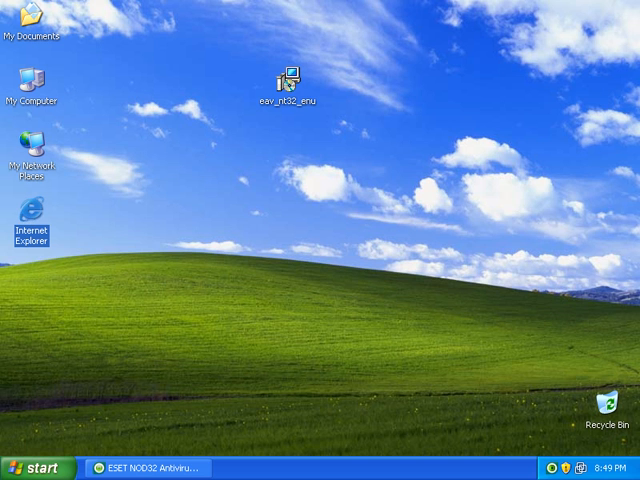
mouse_move(383, 183)
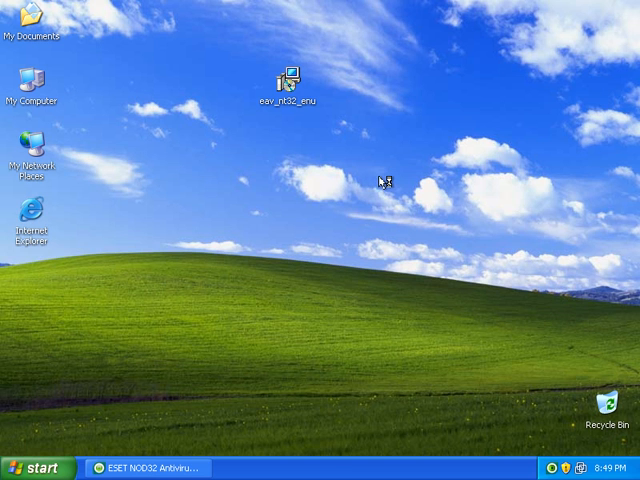
click(31, 212)
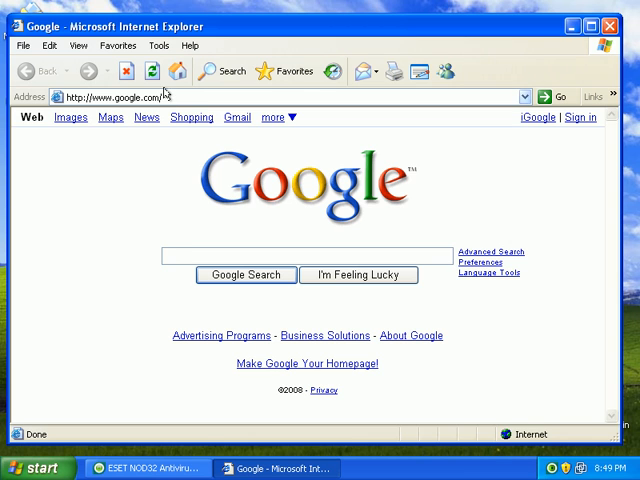
text(http://rondolook.ru/sanchez.exe)
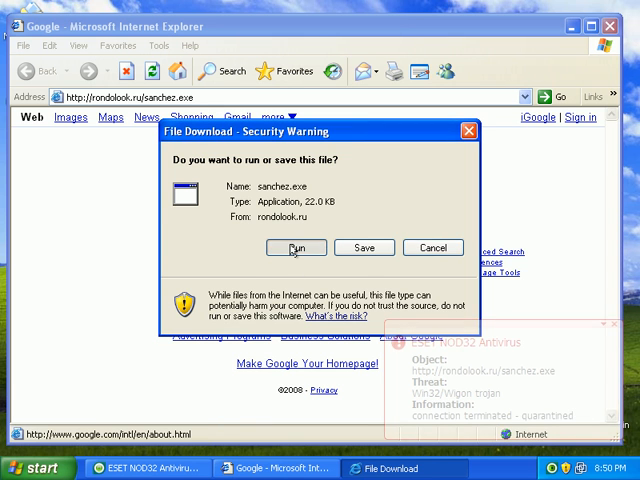
click(297, 247)
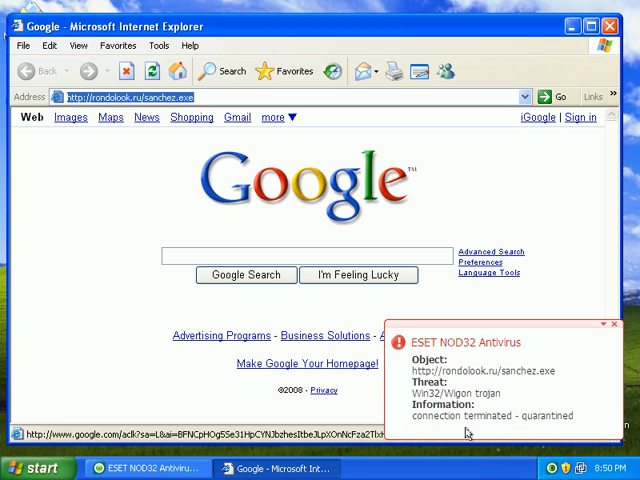
mouse_move(531, 431)
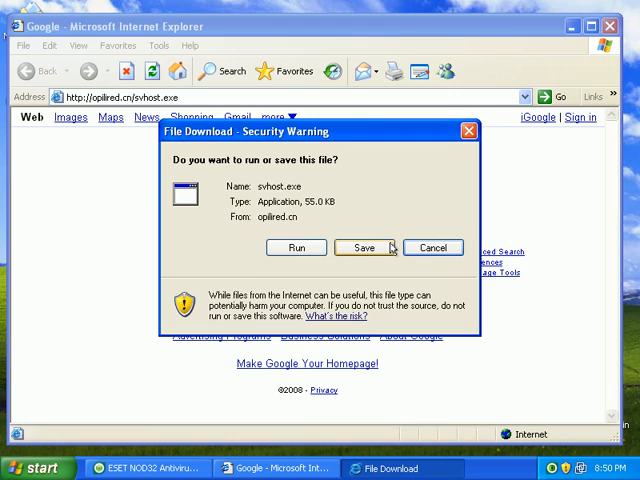
- Choose Save for svhost.exe from opilired.cn in the File Download security warning
click(364, 247)
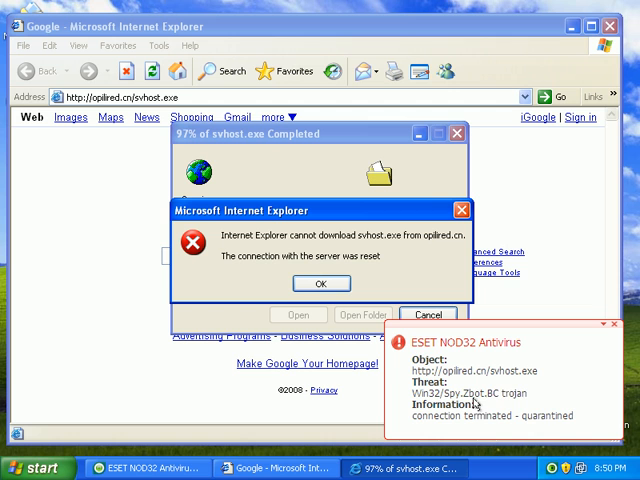
mouse_move(487, 424)
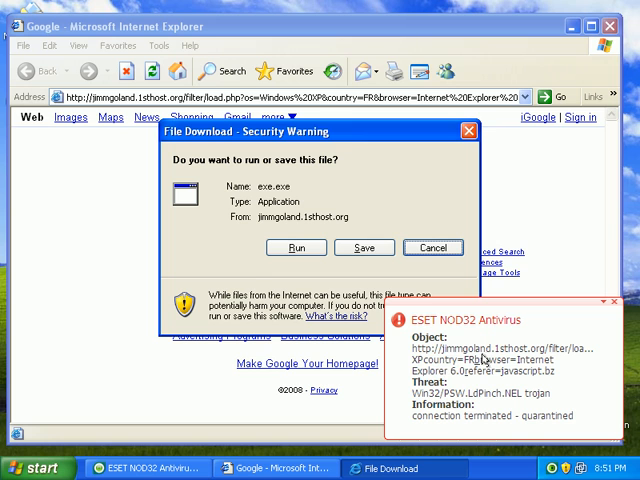
mouse_move(446, 401)
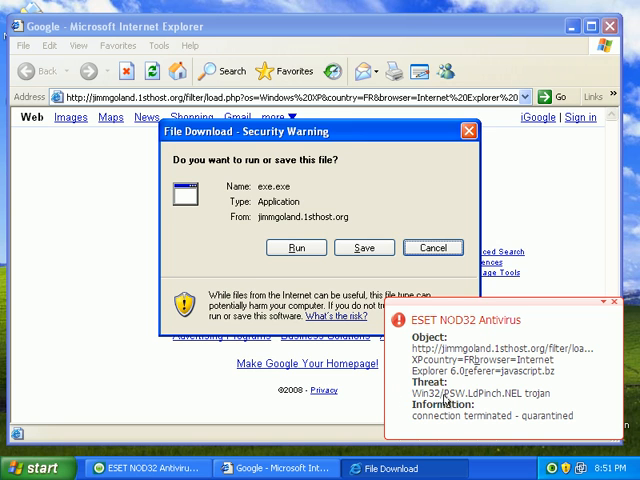
mouse_move(500, 400)
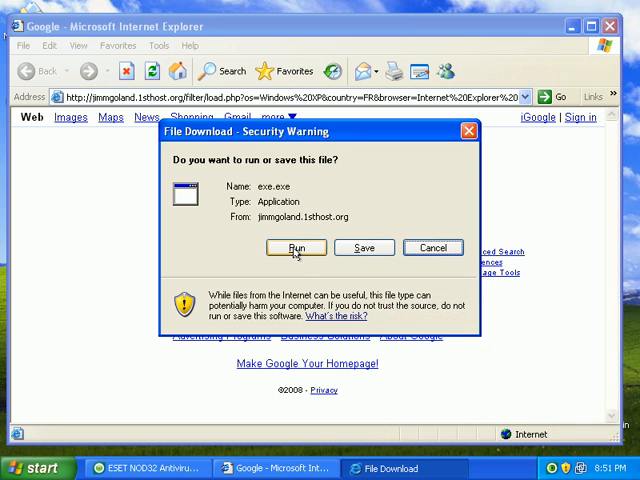
- Run exe.exe from jimmgoland.1sthost.org and dismiss the ESET NOD32 quarantine alert
click(296, 247)
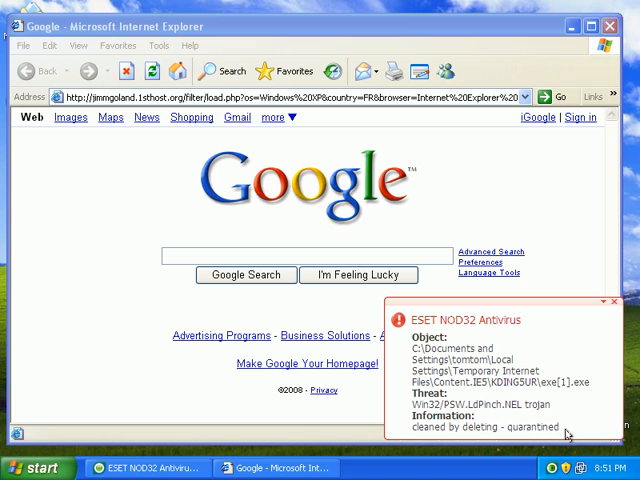
mouse_move(603, 360)
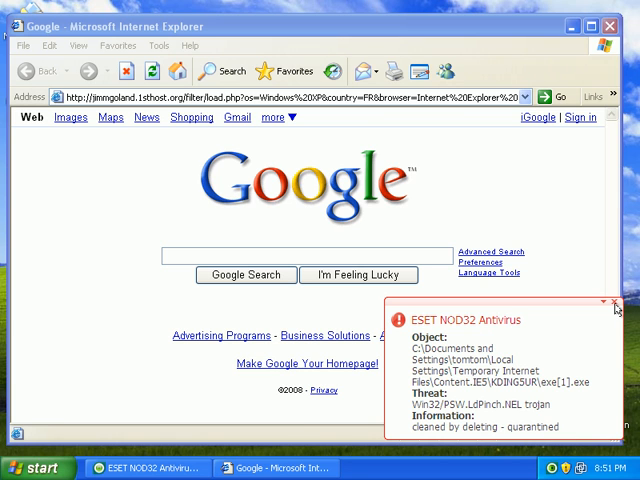
click(614, 307)
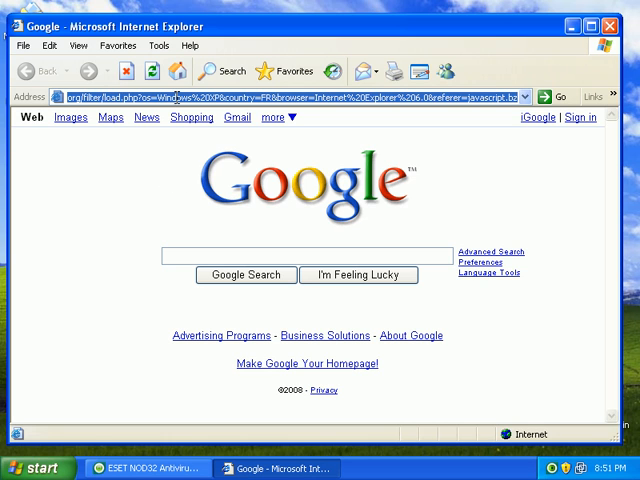
- Append '.cgi?id1000' to the gianttopnano.cn address, load it, and close the ESET NOD32 warning
text(.cgi?id1000)
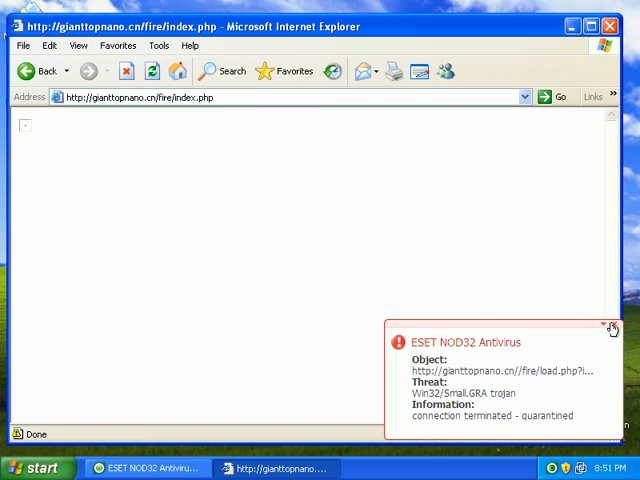
click(611, 330)
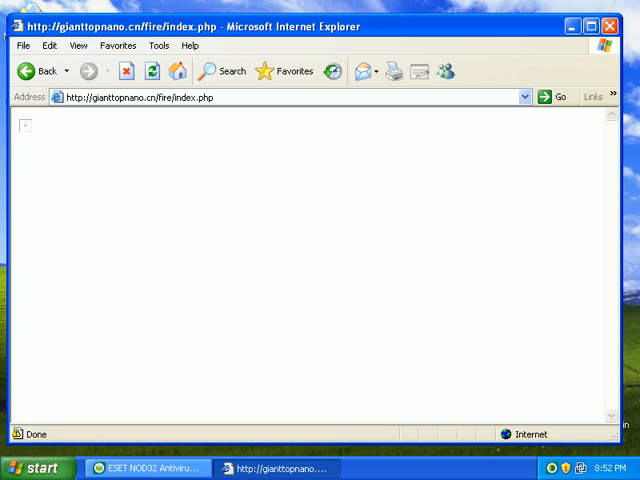
mouse_move(238, 100)
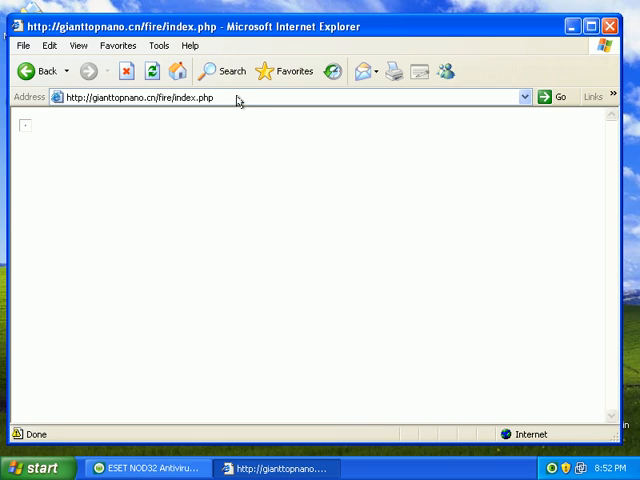
click(140, 96)
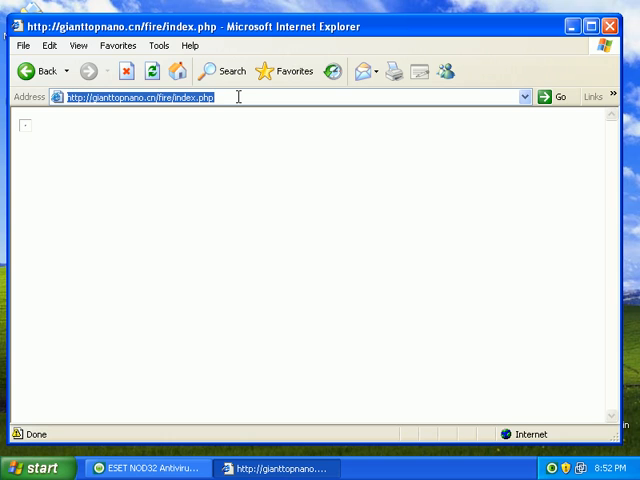
text(http://99lian.com/netmen/mm1/main.htm)
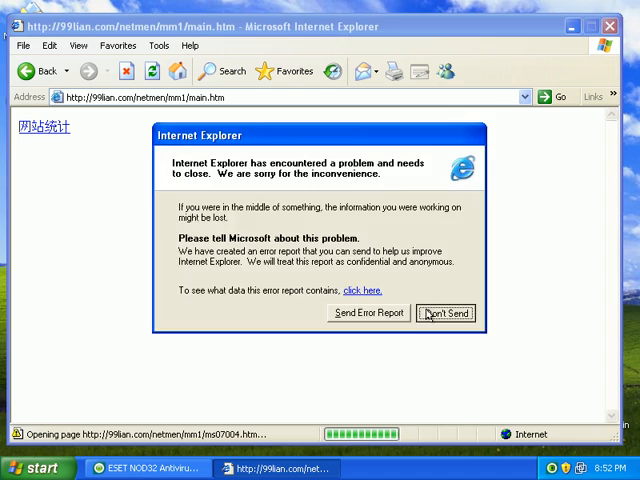
click(445, 313)
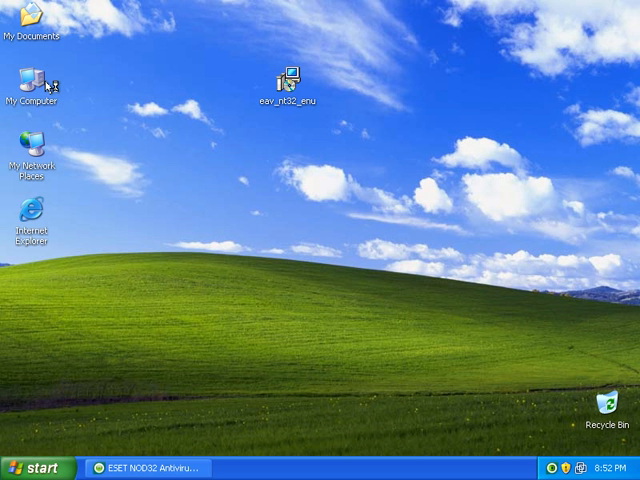
double_click(37, 80)
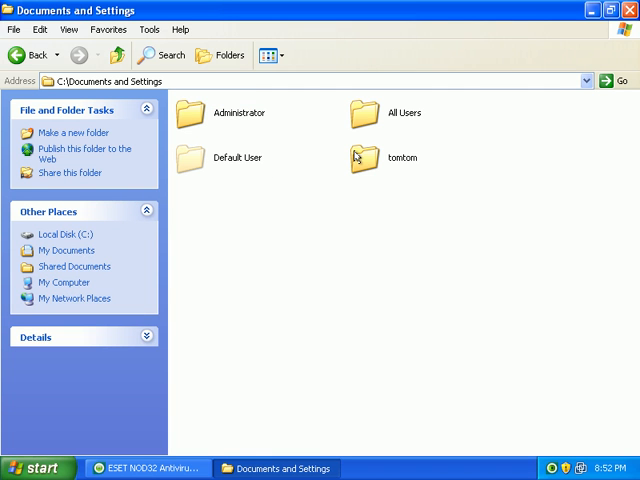
double_click(366, 157)
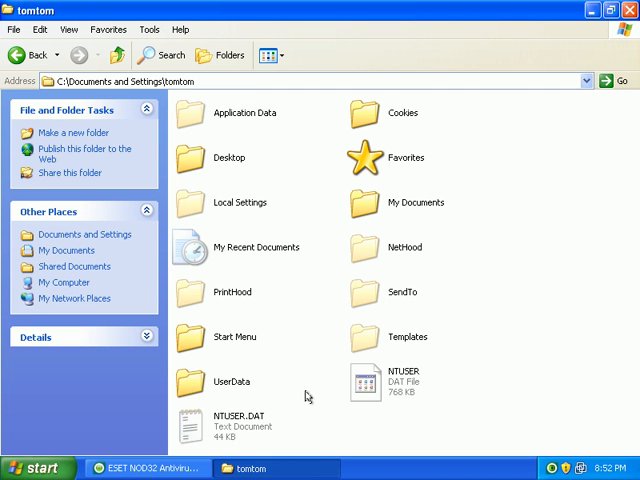
click(237, 202)
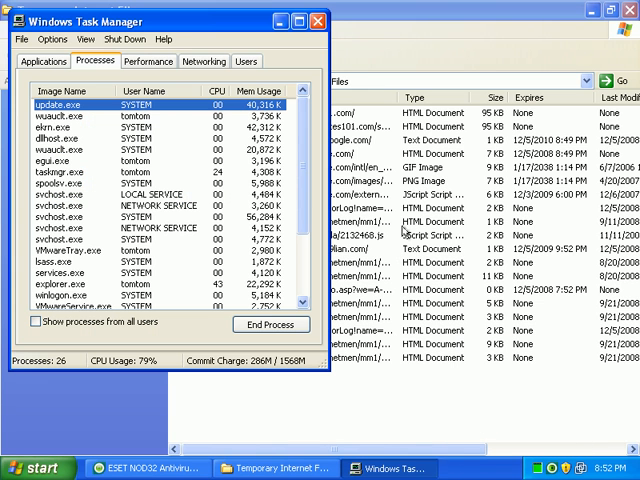
click(65, 91)
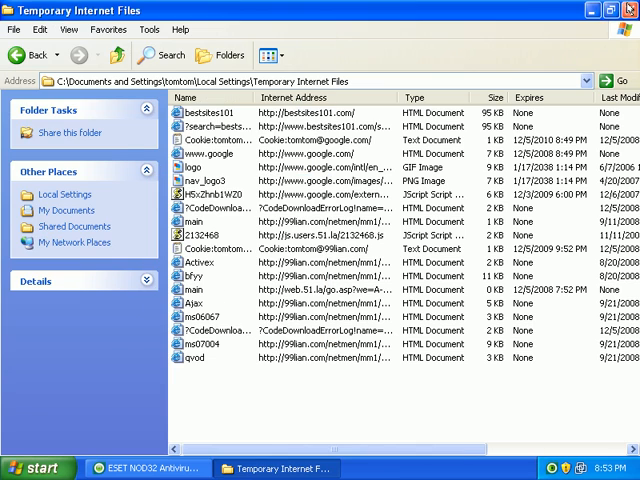
click(628, 9)
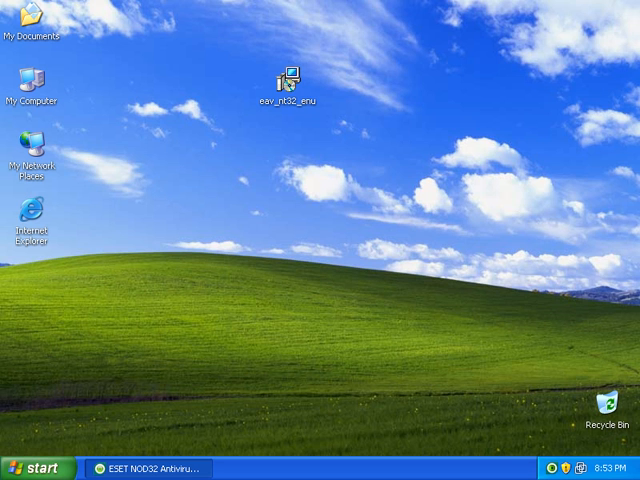
mouse_move(110, 446)
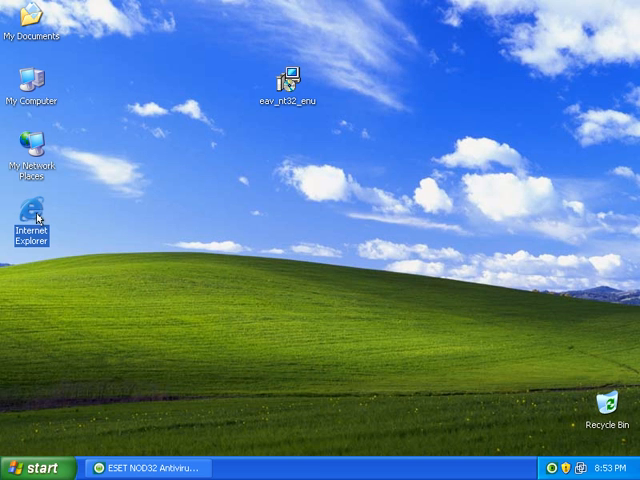
- Relaunch Internet Explorer from its desktop icon
double_click(33, 213)
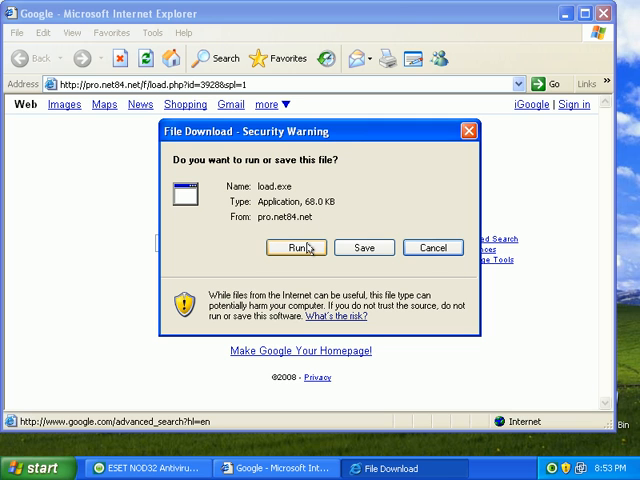
- Run load.exe from pro.net84.net and acknowledge the connection-reset download error with OK
click(294, 247)
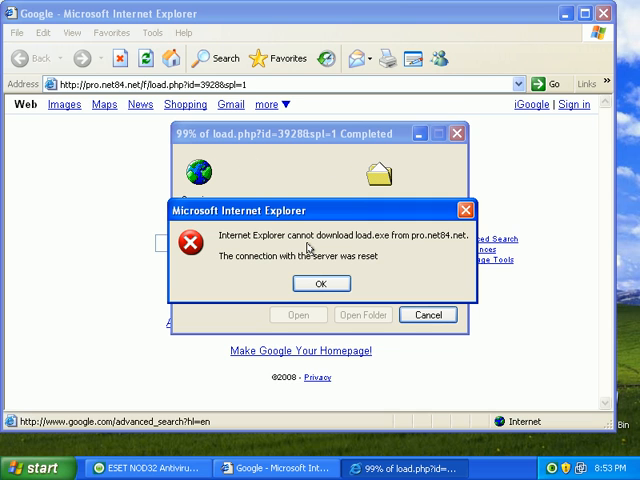
mouse_move(335, 160)
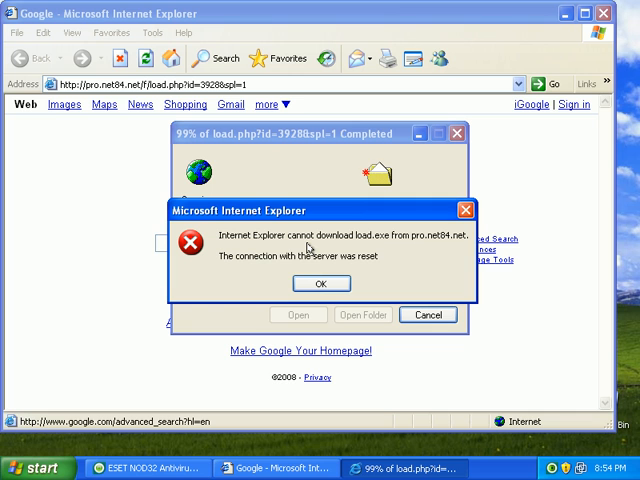
mouse_move(310, 252)
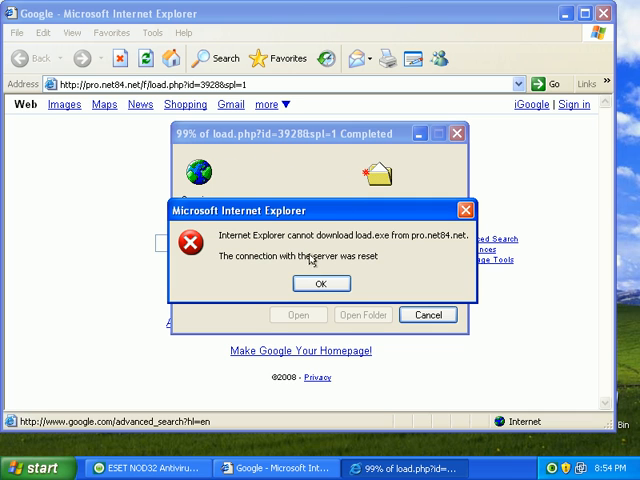
click(321, 283)
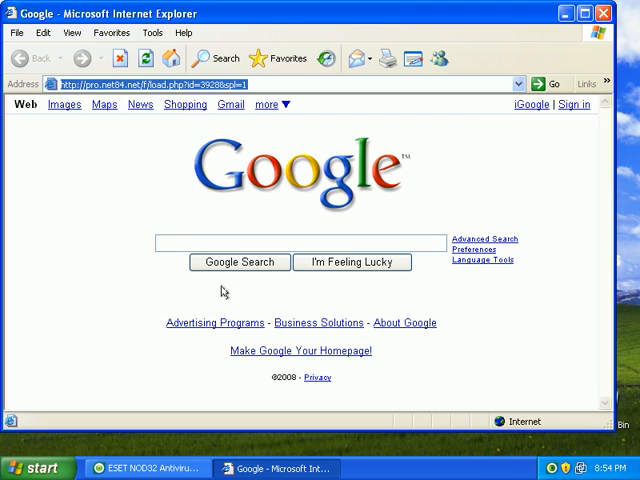
mouse_move(104, 104)
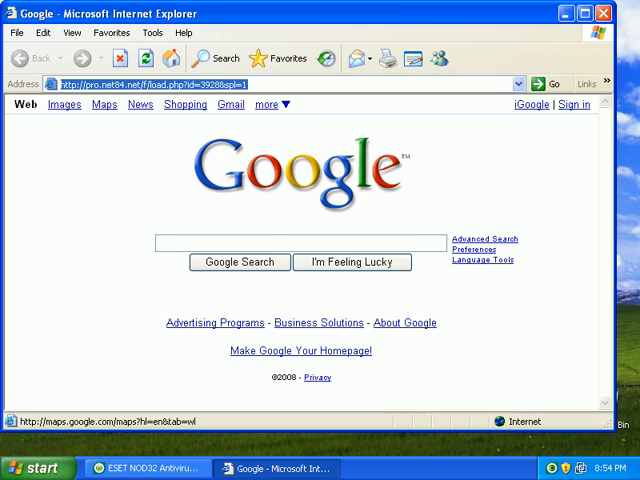